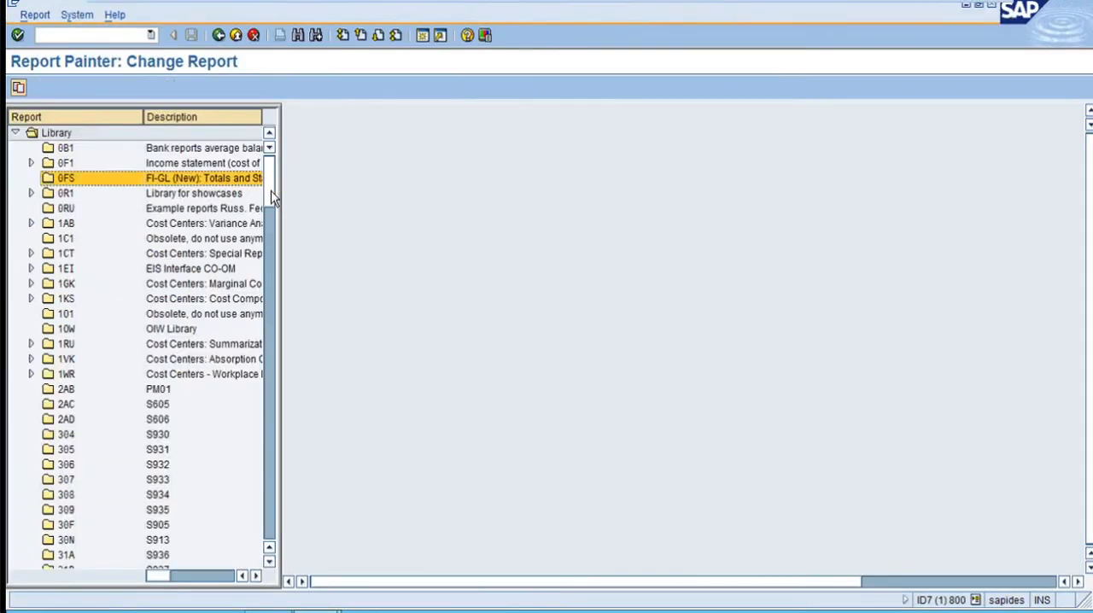
Open report ZINCC001 from folder ZIN in the Report Painter library for editing.
{"action": "scroll", "scroll_direction": "down", "scroll_amount": 3}
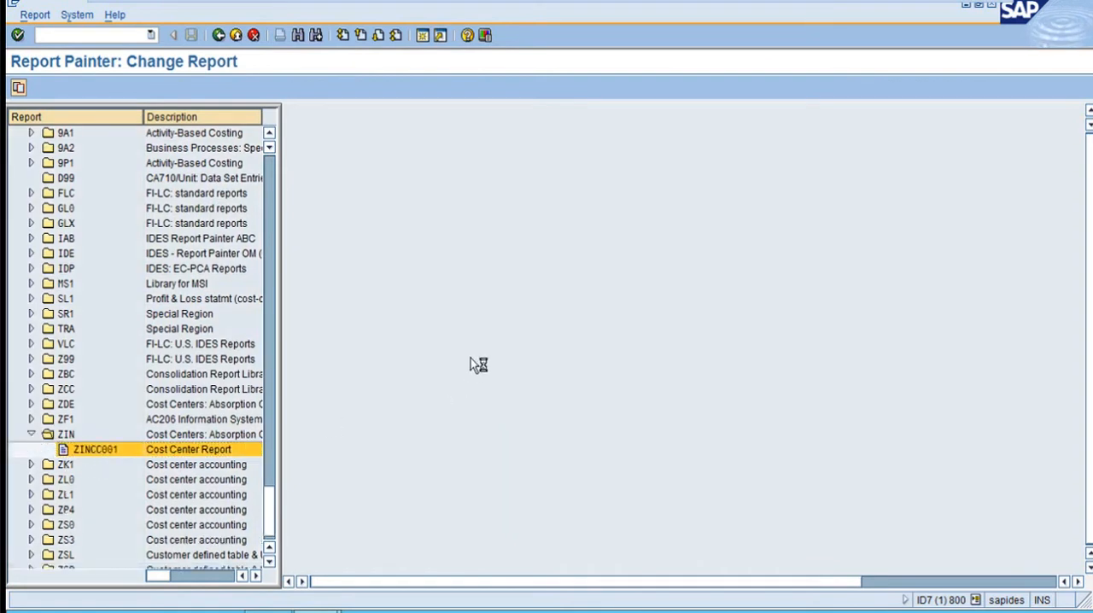
{"action": "double_click", "coordinate": [95, 449]}
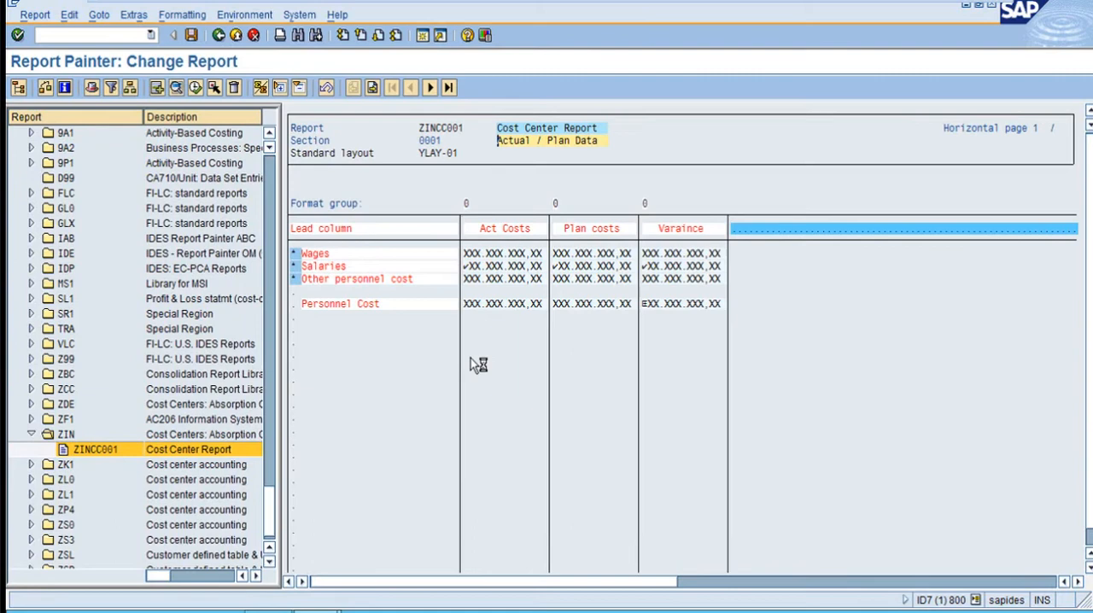
{"action": "mouse_move", "coordinate": [341, 248]}
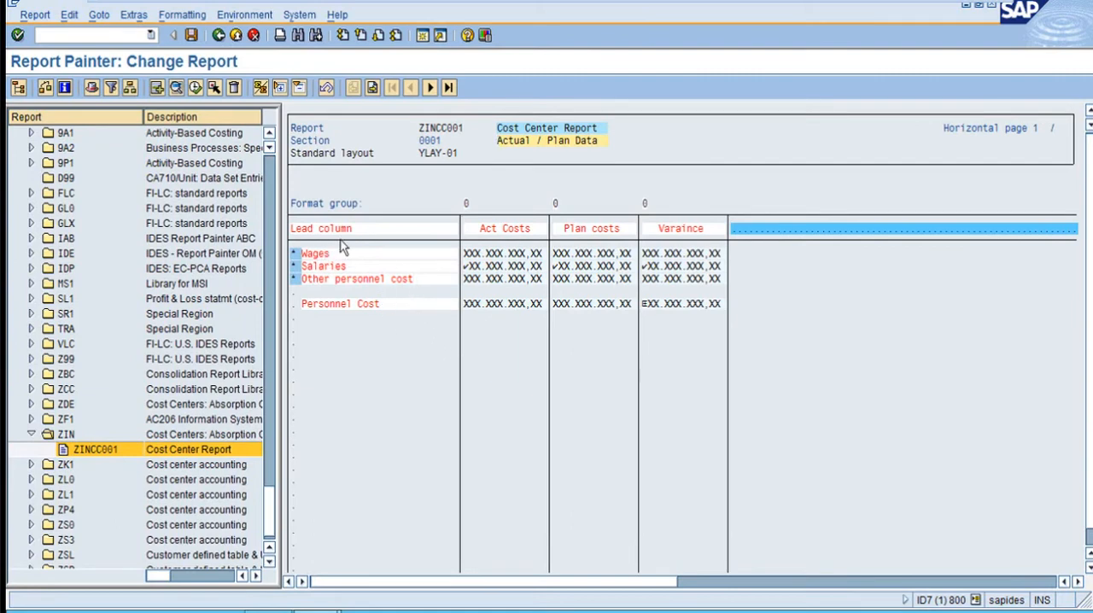
{"action": "mouse_move", "coordinate": [474, 234]}
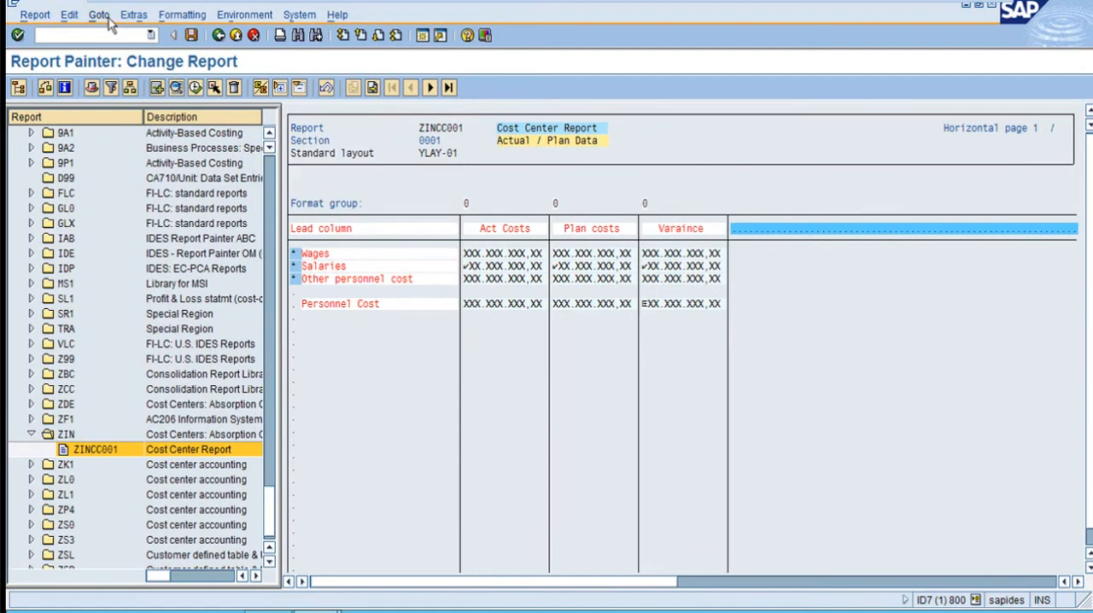
Set the report variation to expand by Cost Center and confirm.
{"action": "left_click", "coordinate": [68, 15]}
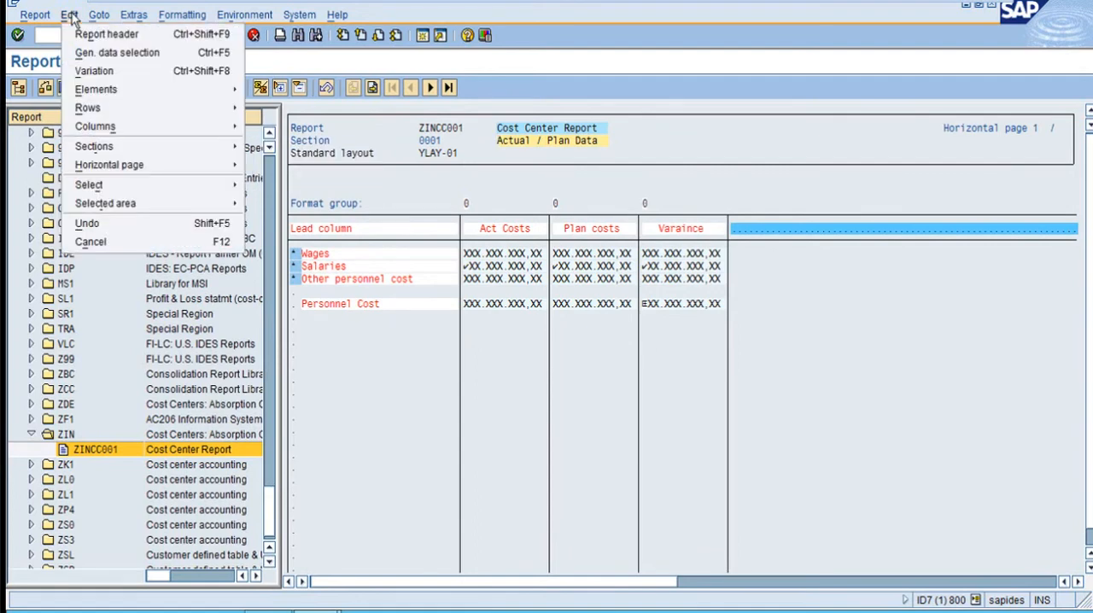
{"action": "mouse_move", "coordinate": [94, 71]}
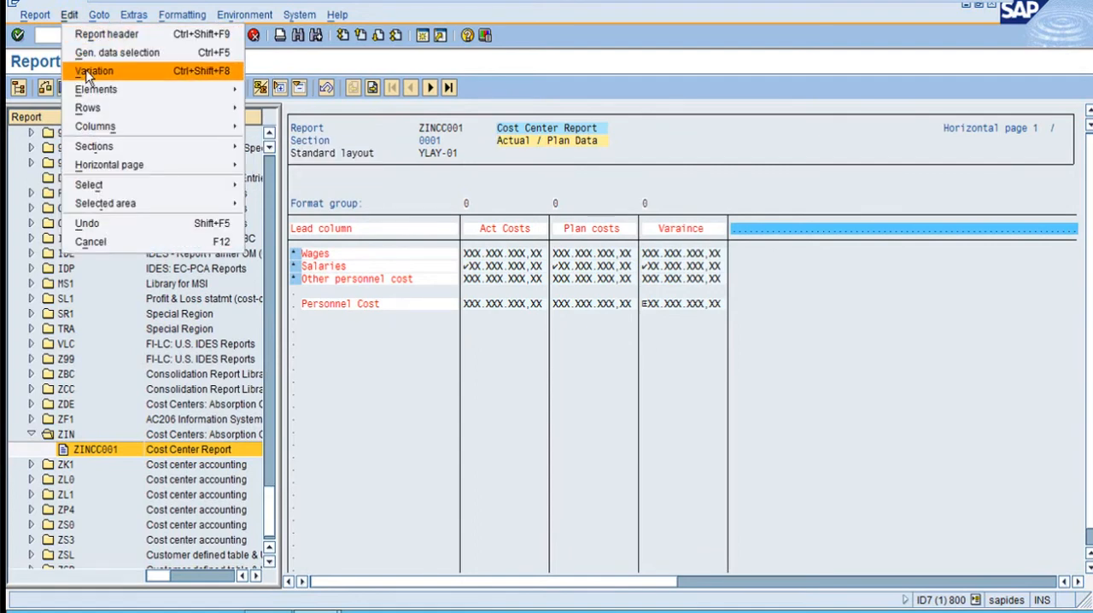
{"action": "left_click", "coordinate": [93, 71]}
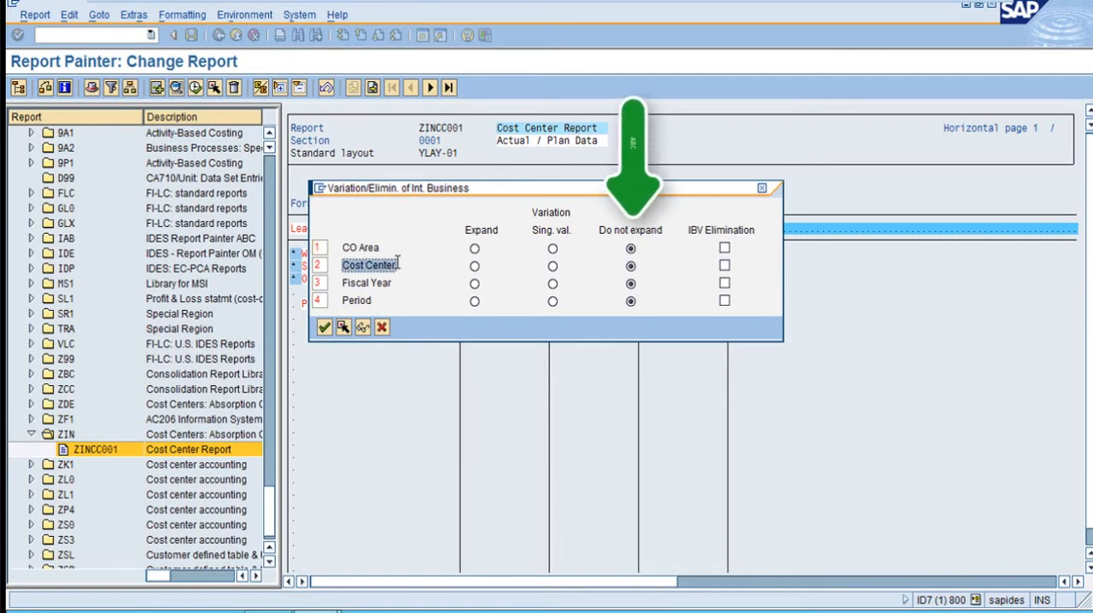
{"action": "mouse_move", "coordinate": [602, 237]}
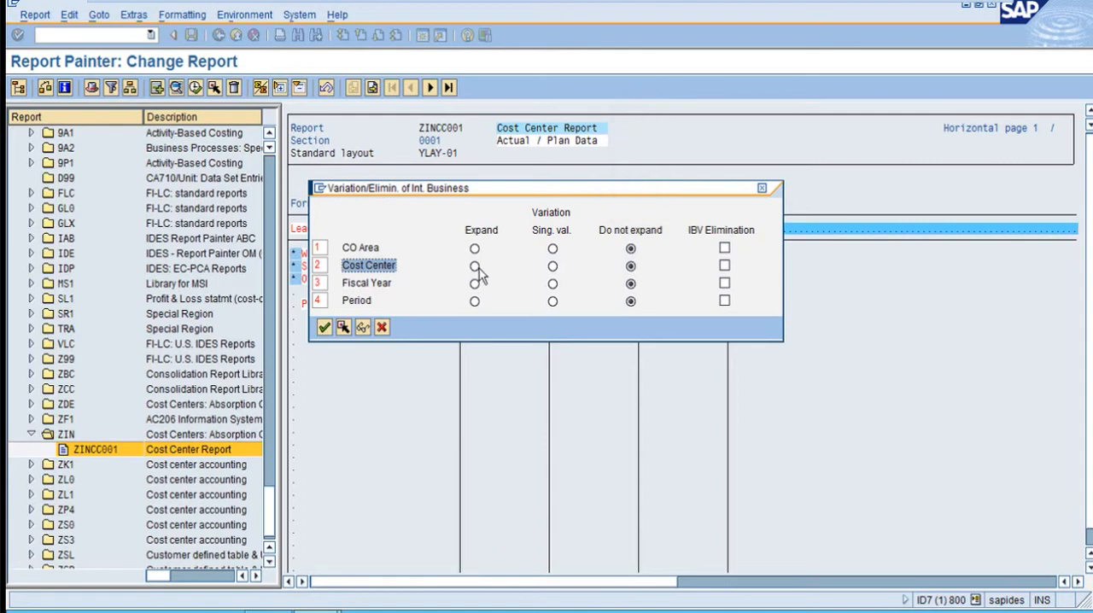
{"action": "left_click", "coordinate": [474, 265]}
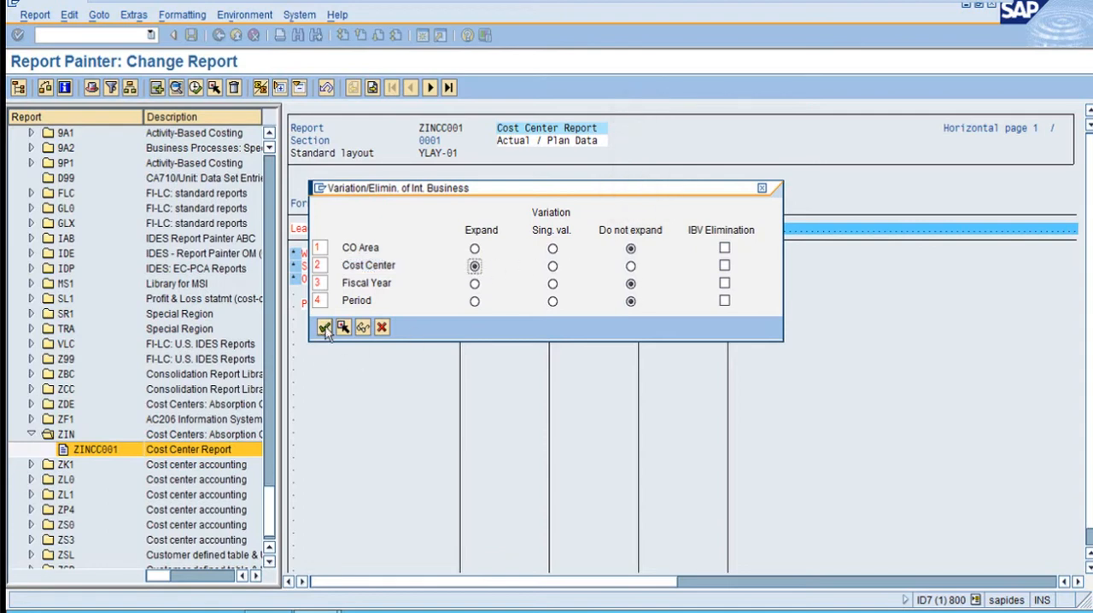
{"action": "left_click", "coordinate": [324, 327]}
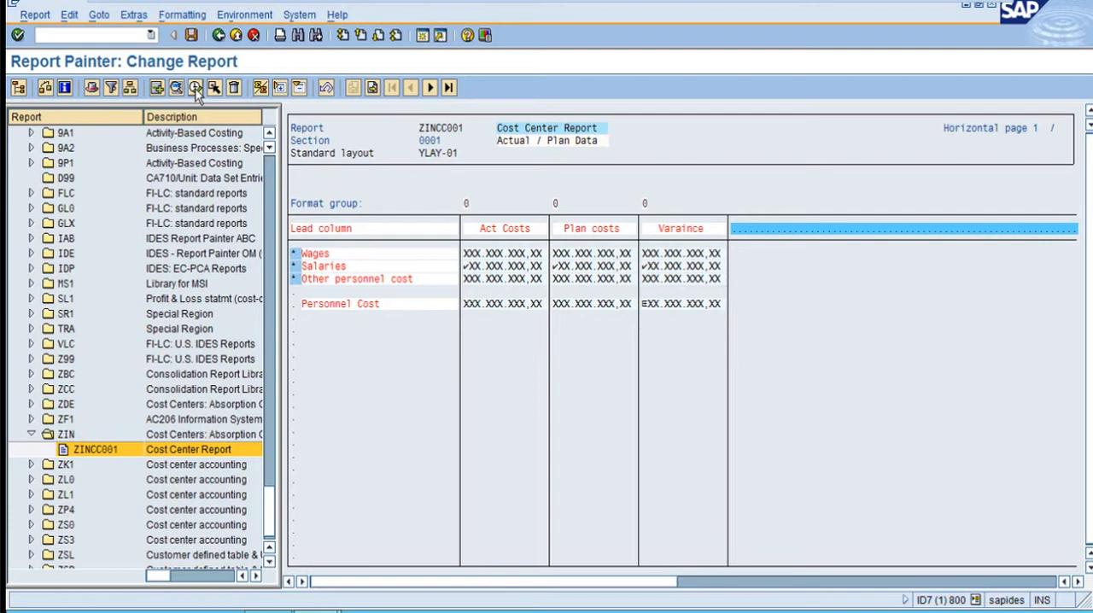
Execute the report for controlling area 1000 and cost center group PC1-G20.
{"action": "left_click", "coordinate": [195, 87]}
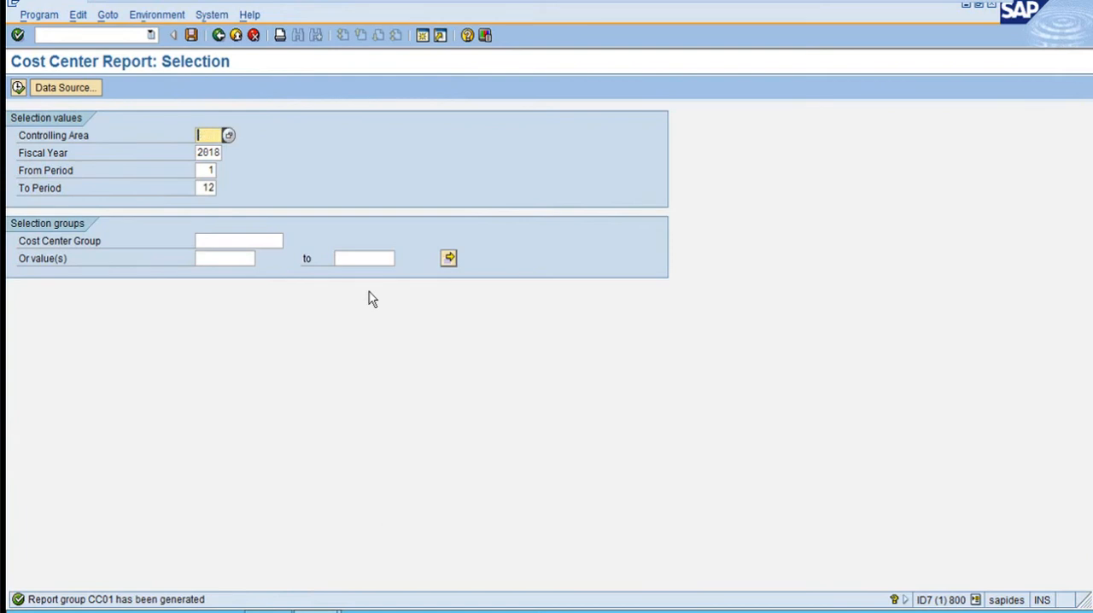
{"action": "type", "text": "1000"}
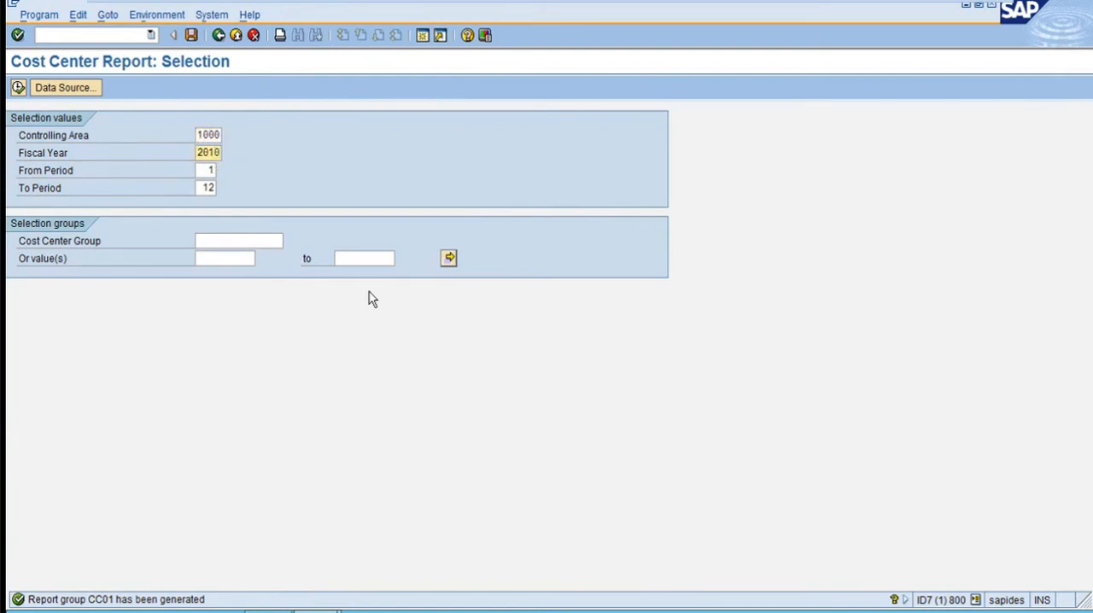
{"action": "type", "text": "PC1-G20"}
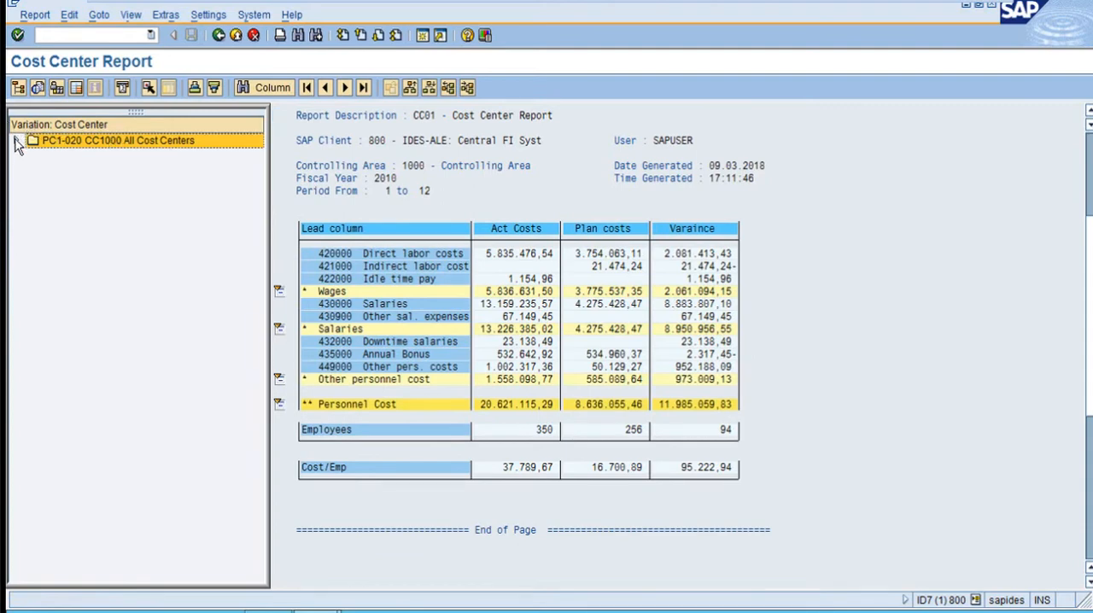
Expand the cost center group node in the Variation: Cost Center tree.
{"action": "left_click", "coordinate": [16, 140]}
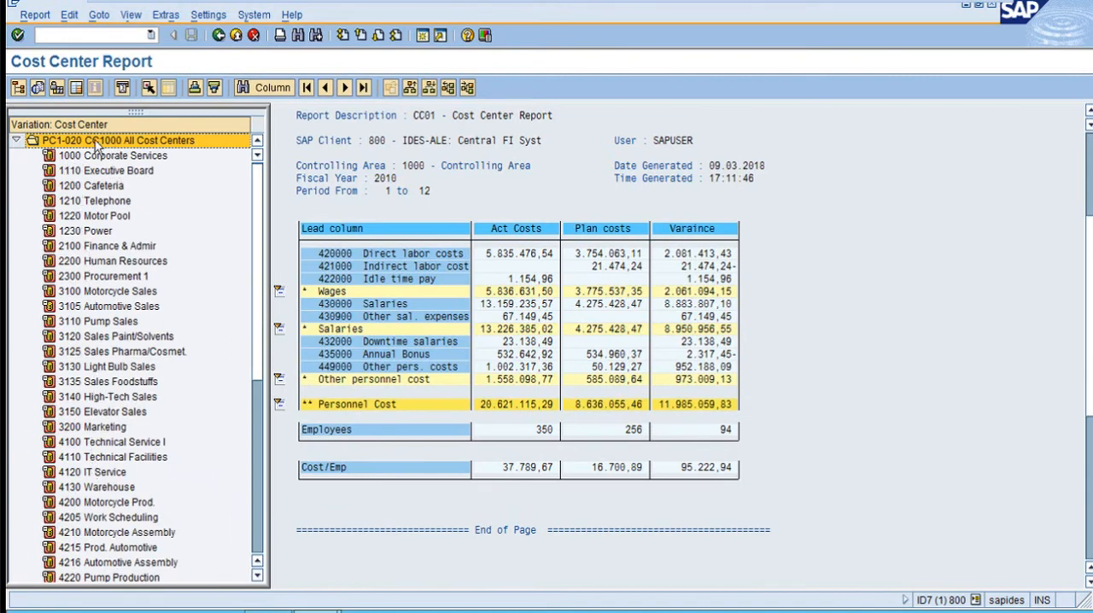
{"action": "mouse_move", "coordinate": [394, 225]}
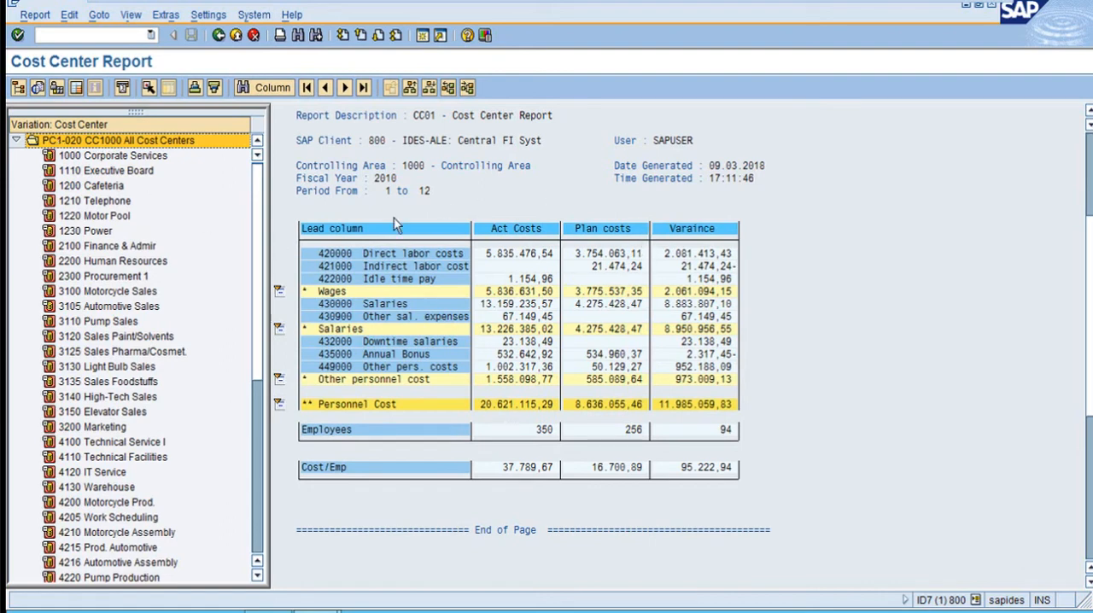
{"action": "mouse_move", "coordinate": [80, 417]}
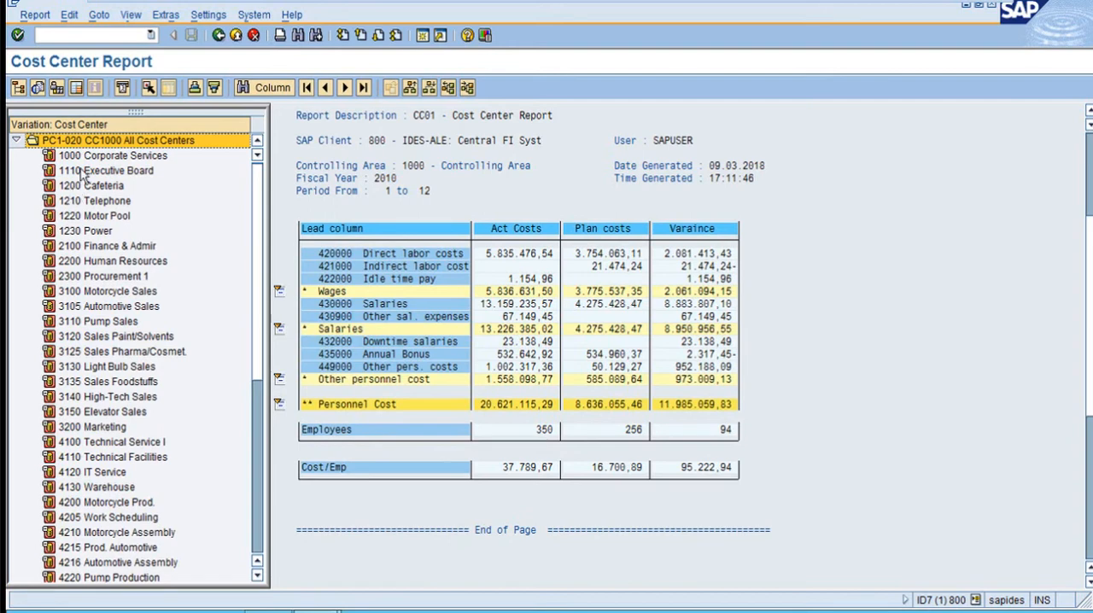
View costs for cost centers 1000, 1110, 1220, 2100, ending on 1000 Corporate Services.
{"action": "left_click", "coordinate": [112, 155]}
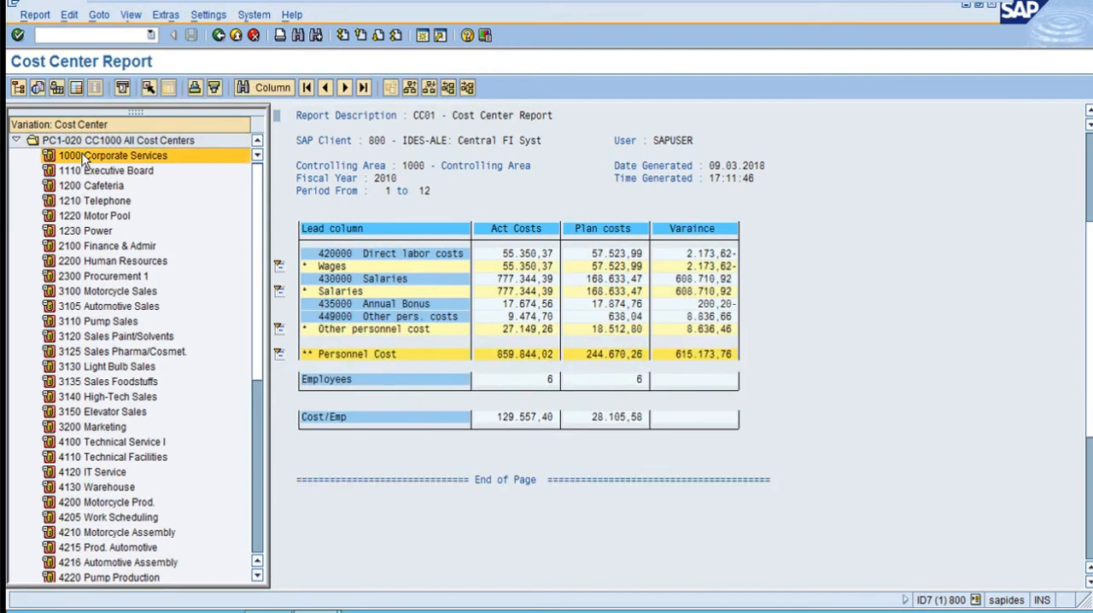
{"action": "left_click", "coordinate": [106, 170]}
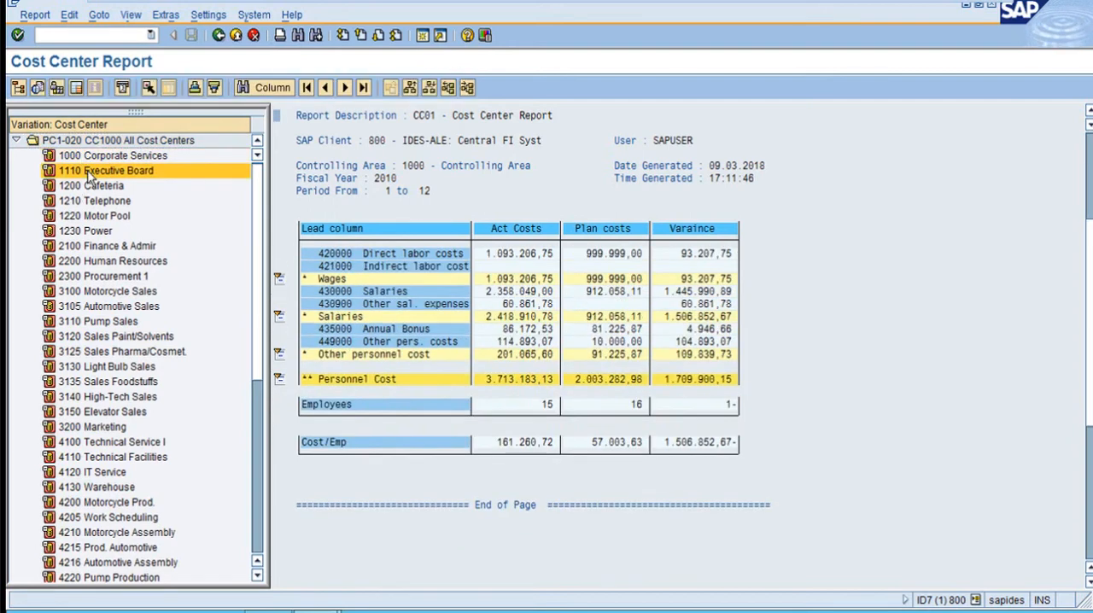
{"action": "left_click", "coordinate": [99, 185]}
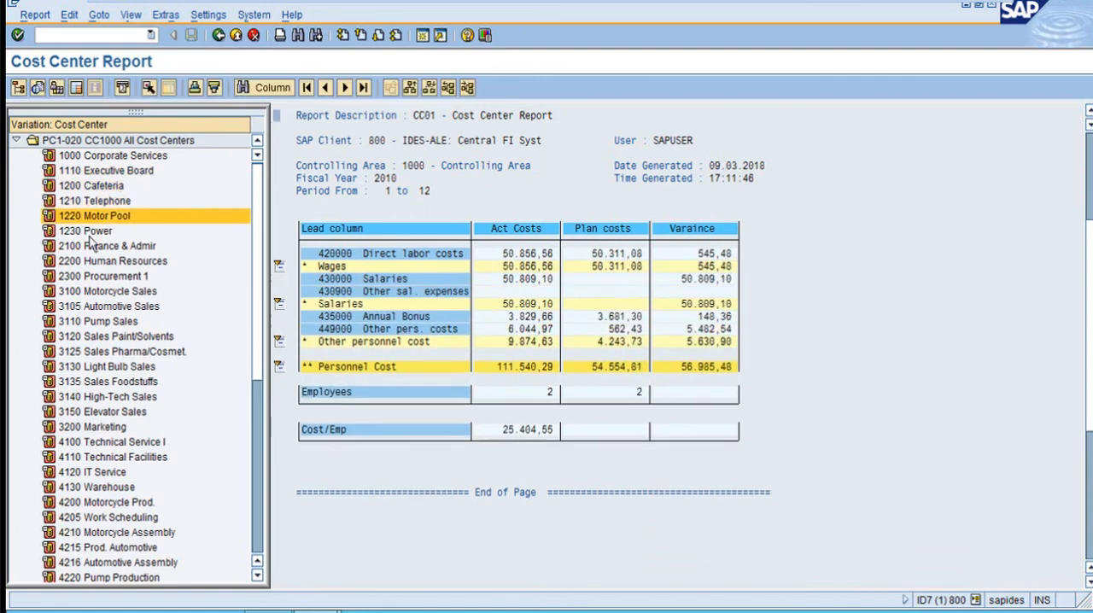
{"action": "left_click", "coordinate": [109, 246]}
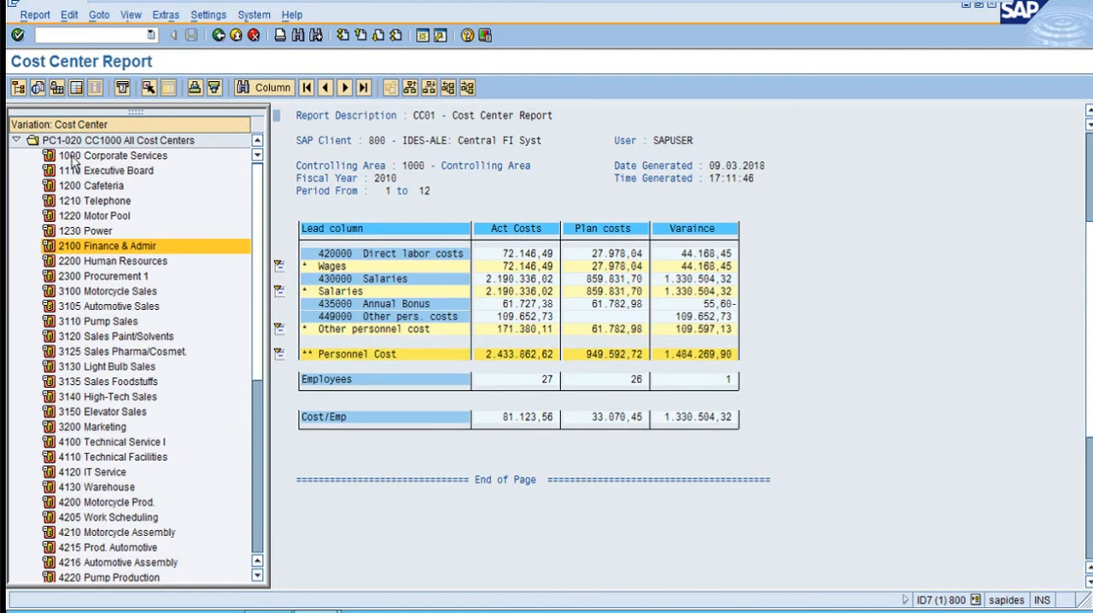
{"action": "left_click", "coordinate": [121, 155]}
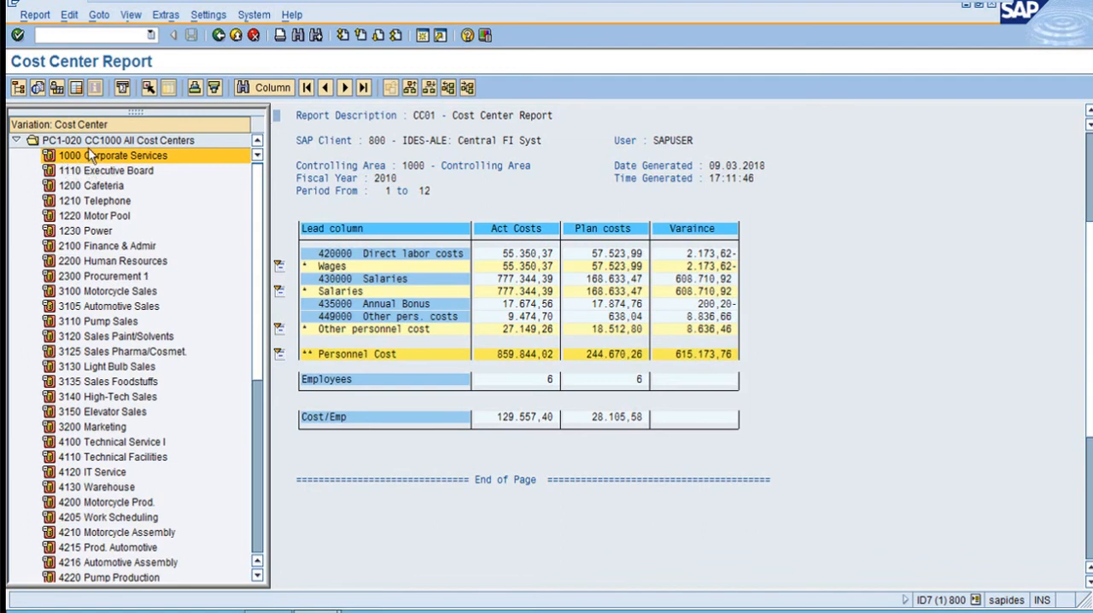
{"action": "mouse_move", "coordinate": [109, 414]}
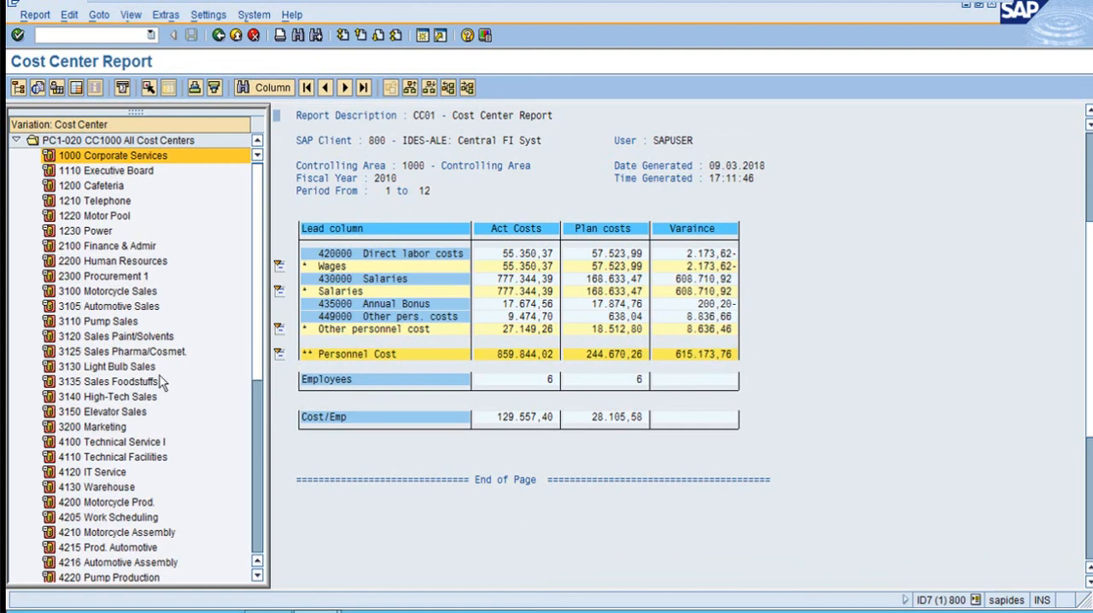
{"action": "mouse_move", "coordinate": [207, 322]}
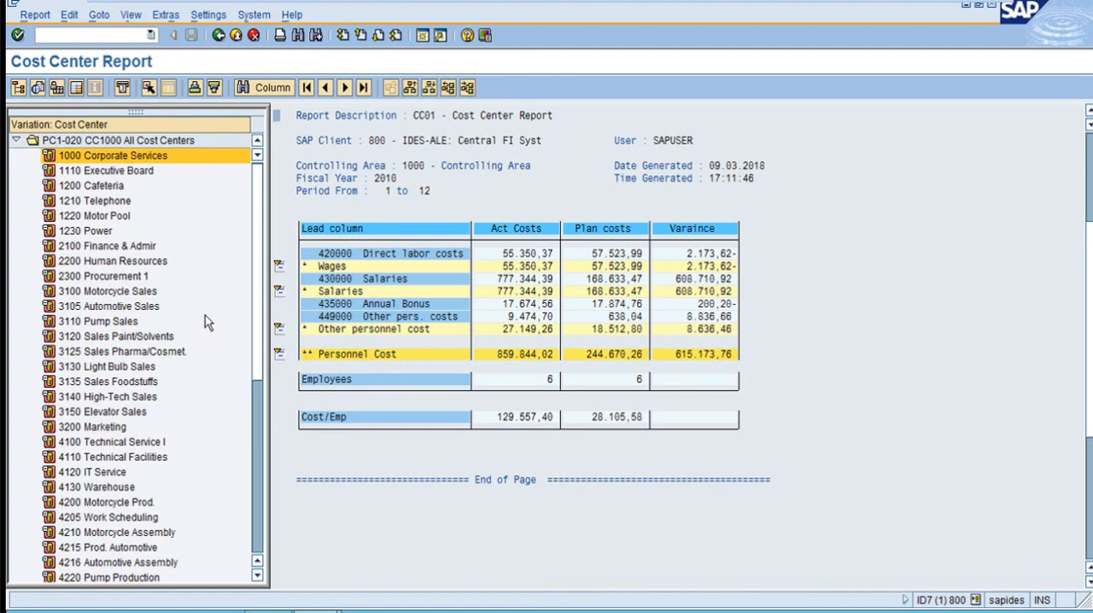